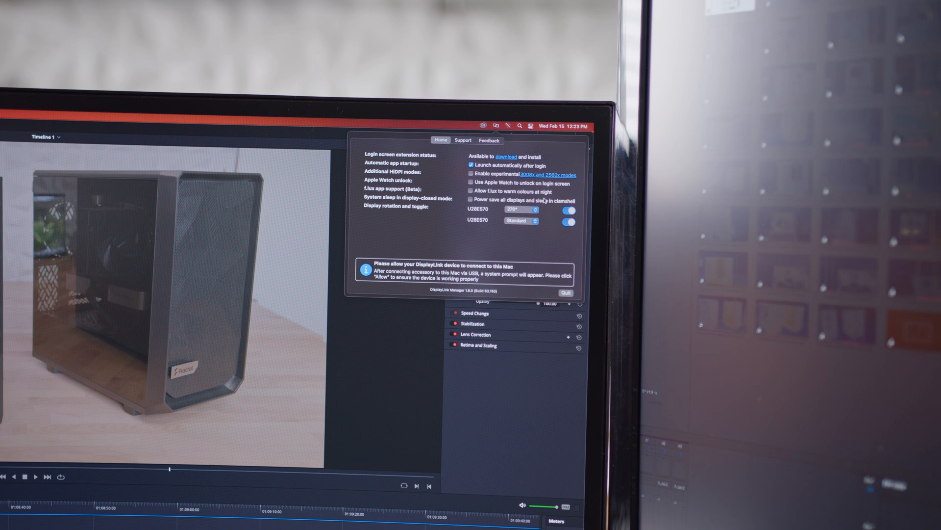
left_click(520, 208)
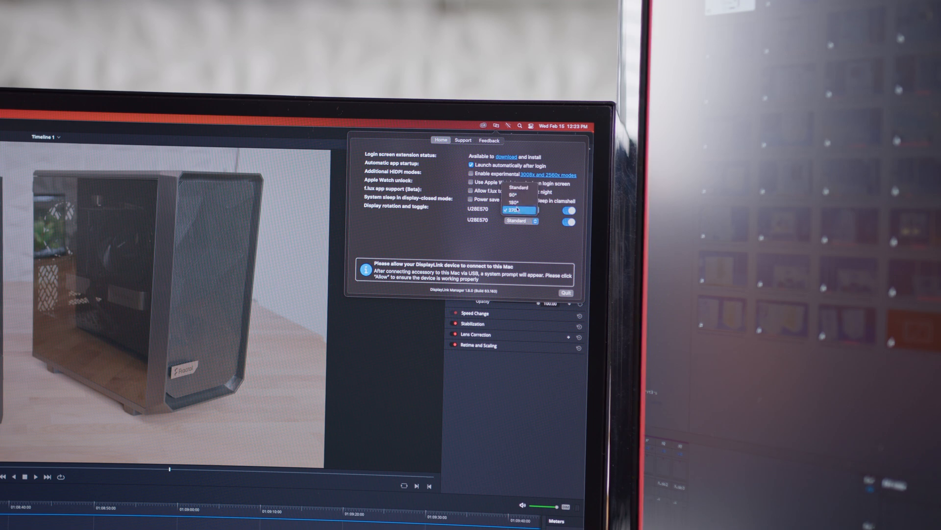
left_click(518, 210)
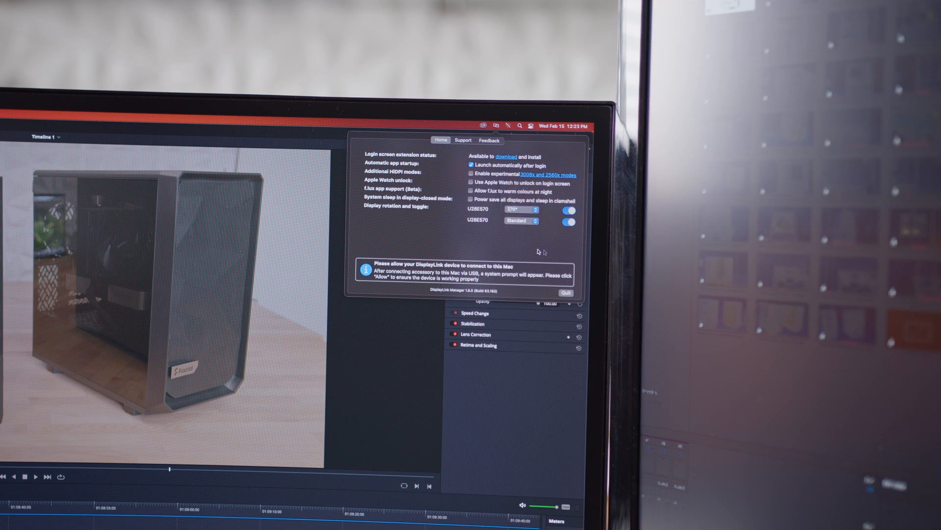